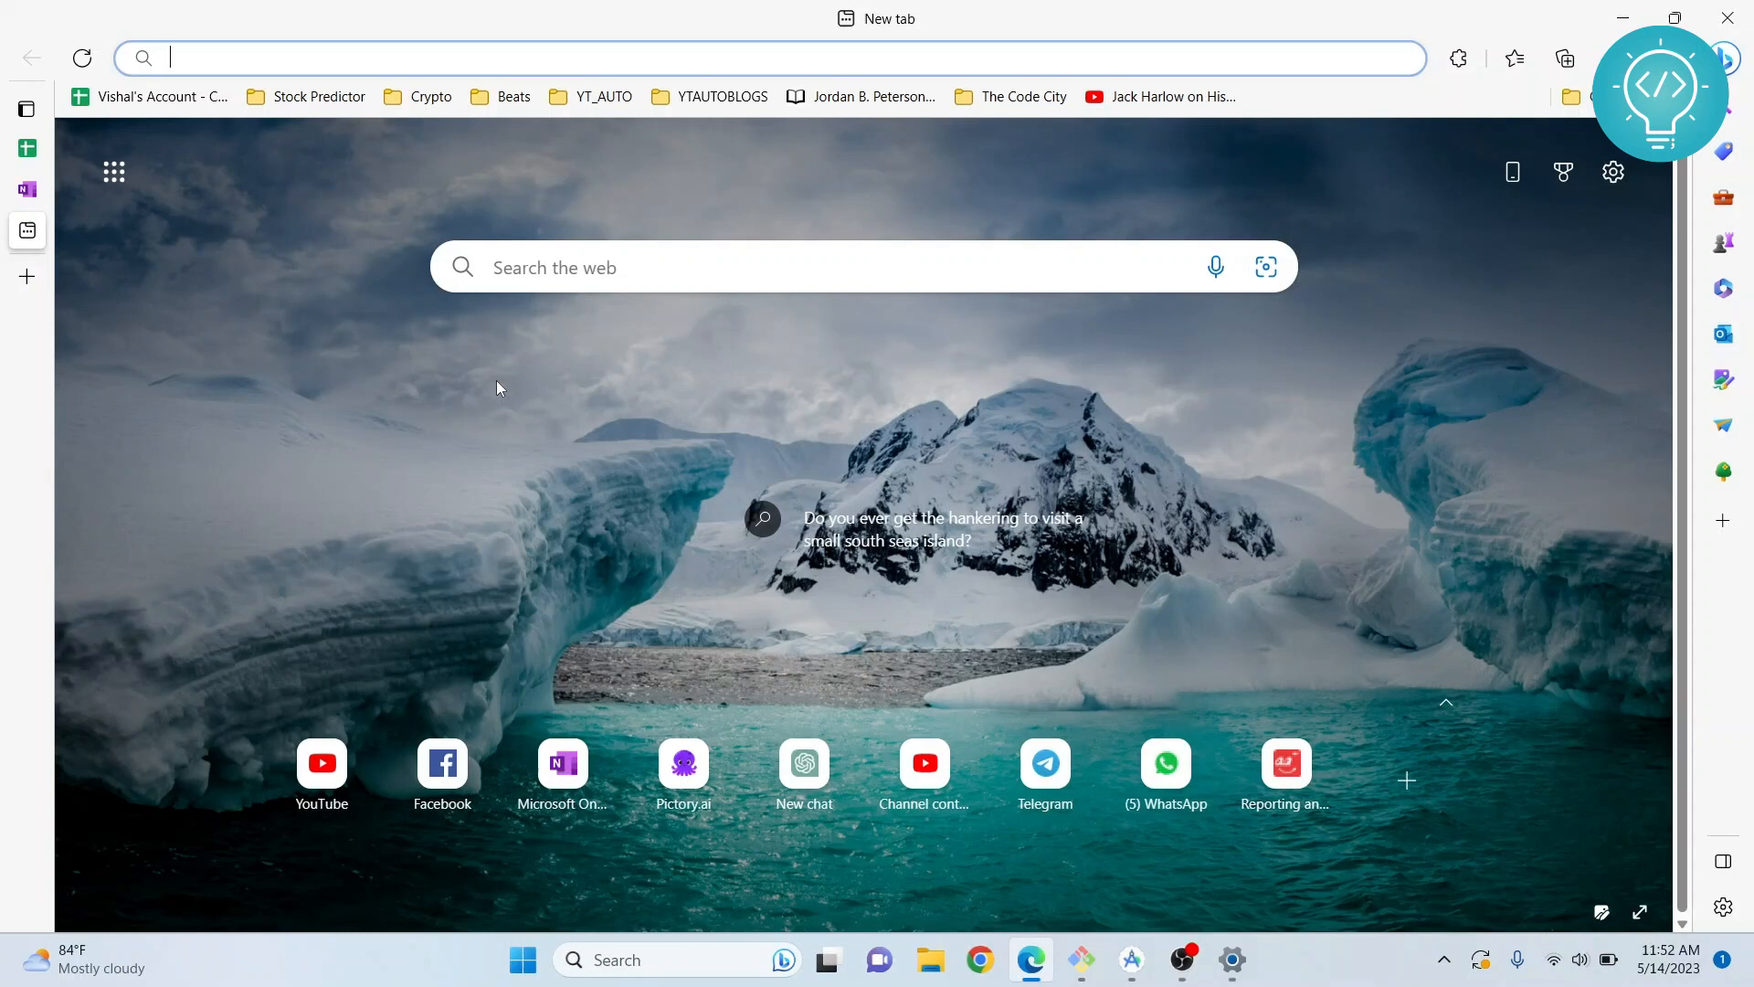
# - Navigate to the Firebase console and land on the Ibex project overview
pyautogui.write('co')
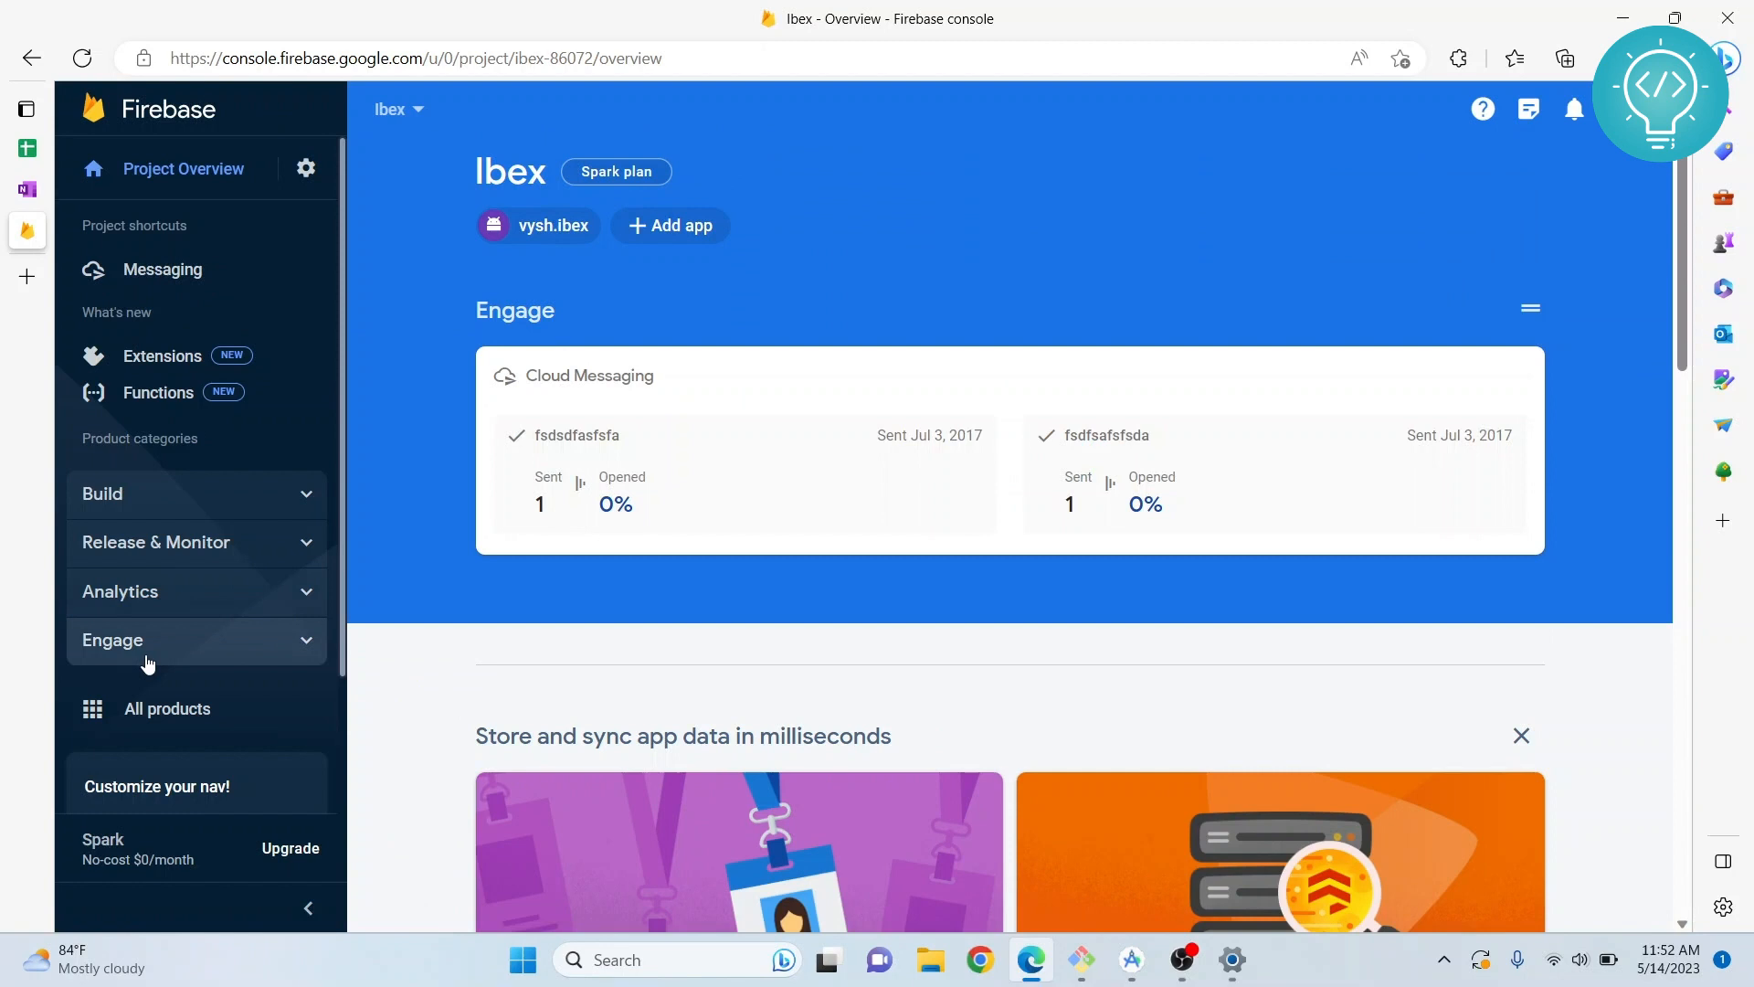
# - Start a new Cloud Messaging campaign from the Ibex project's Messaging page
pyautogui.click(112, 640)
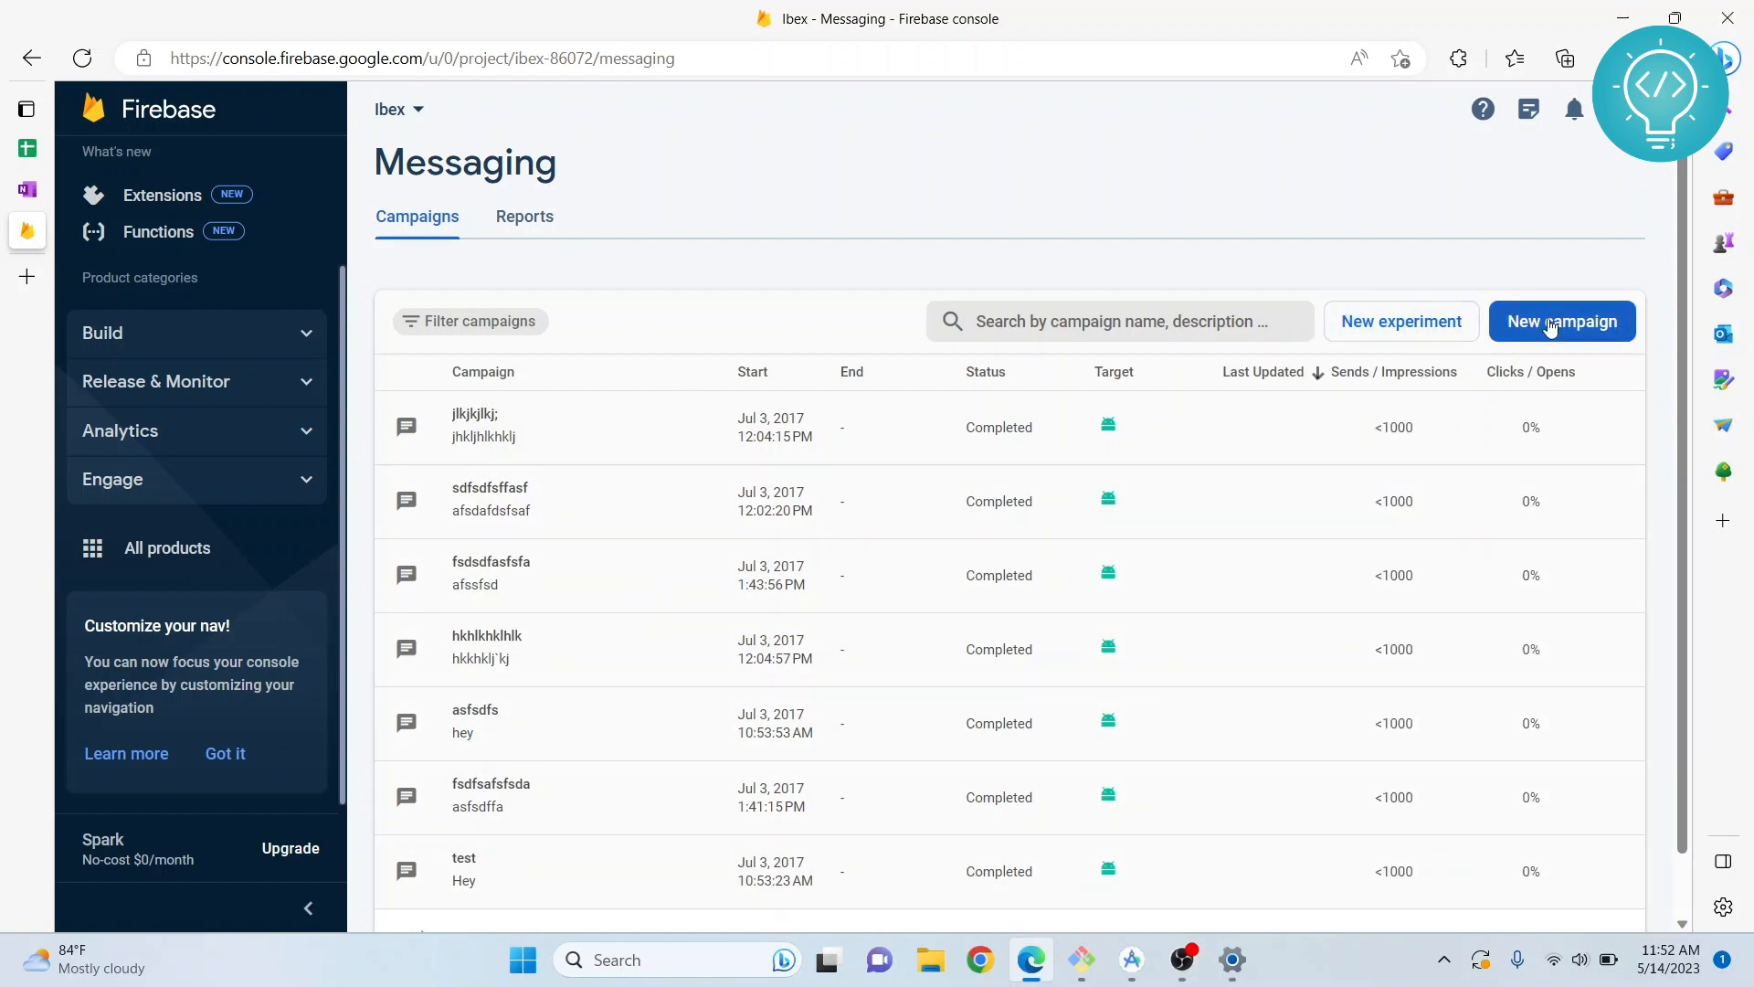
pyautogui.moveTo(1563, 322)
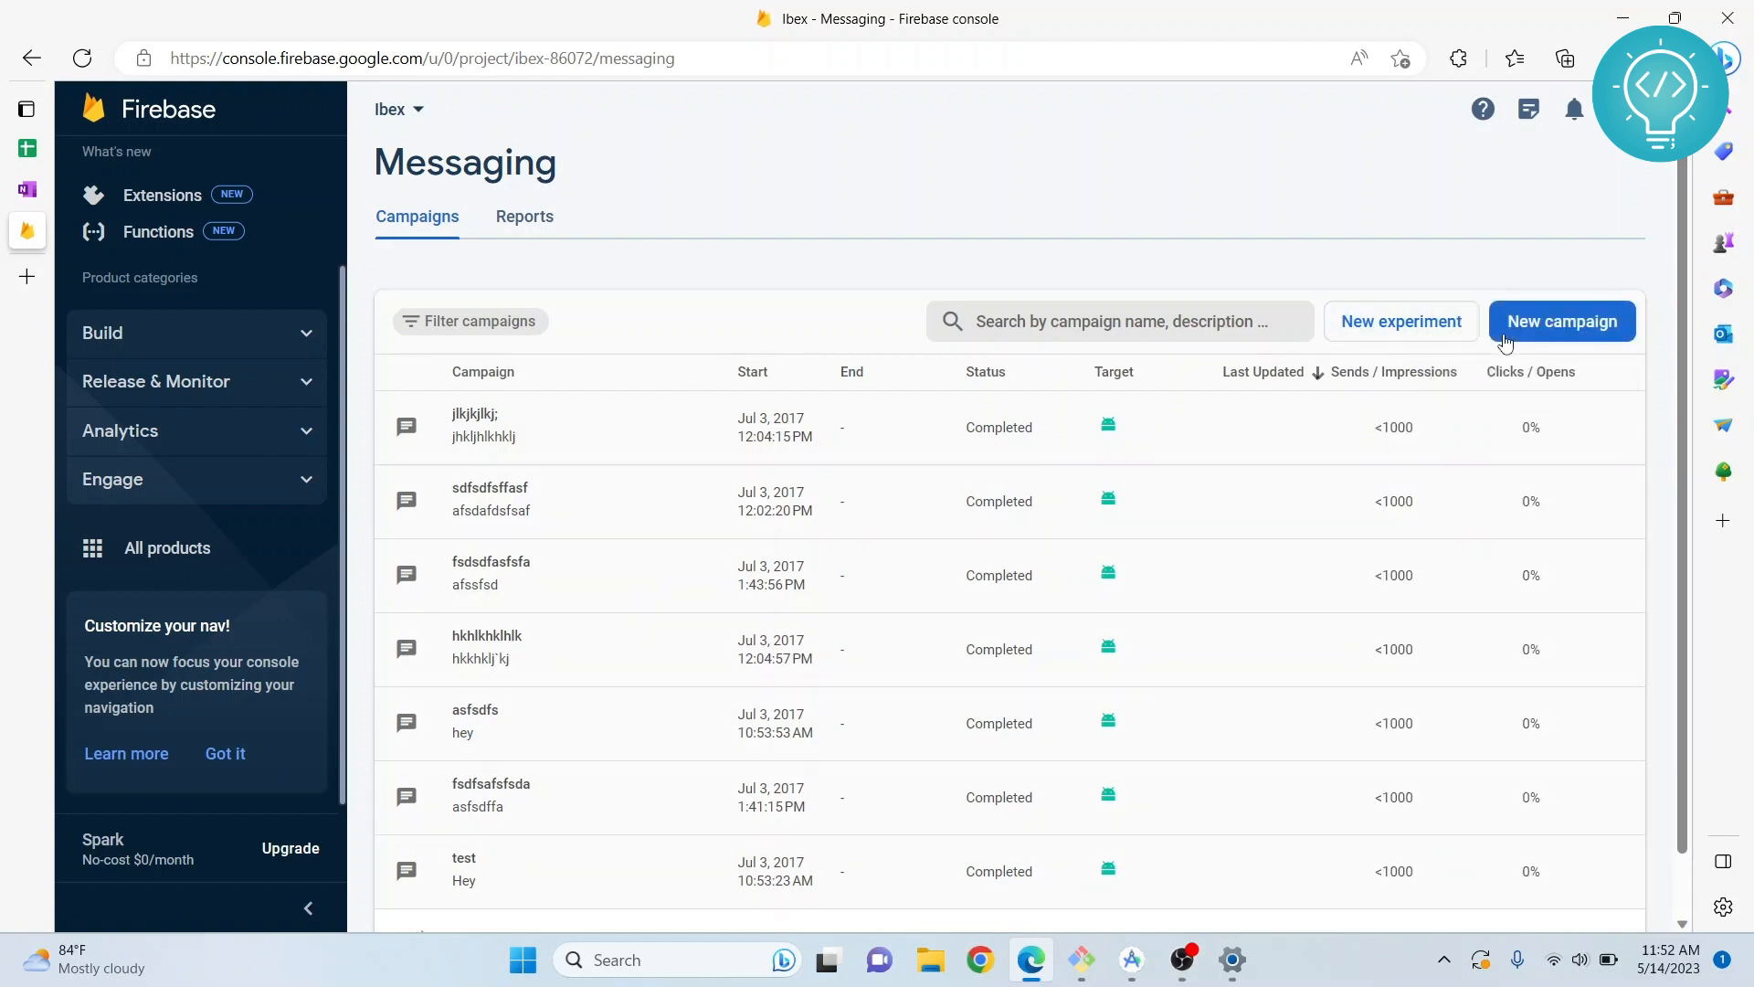
pyautogui.click(1563, 322)
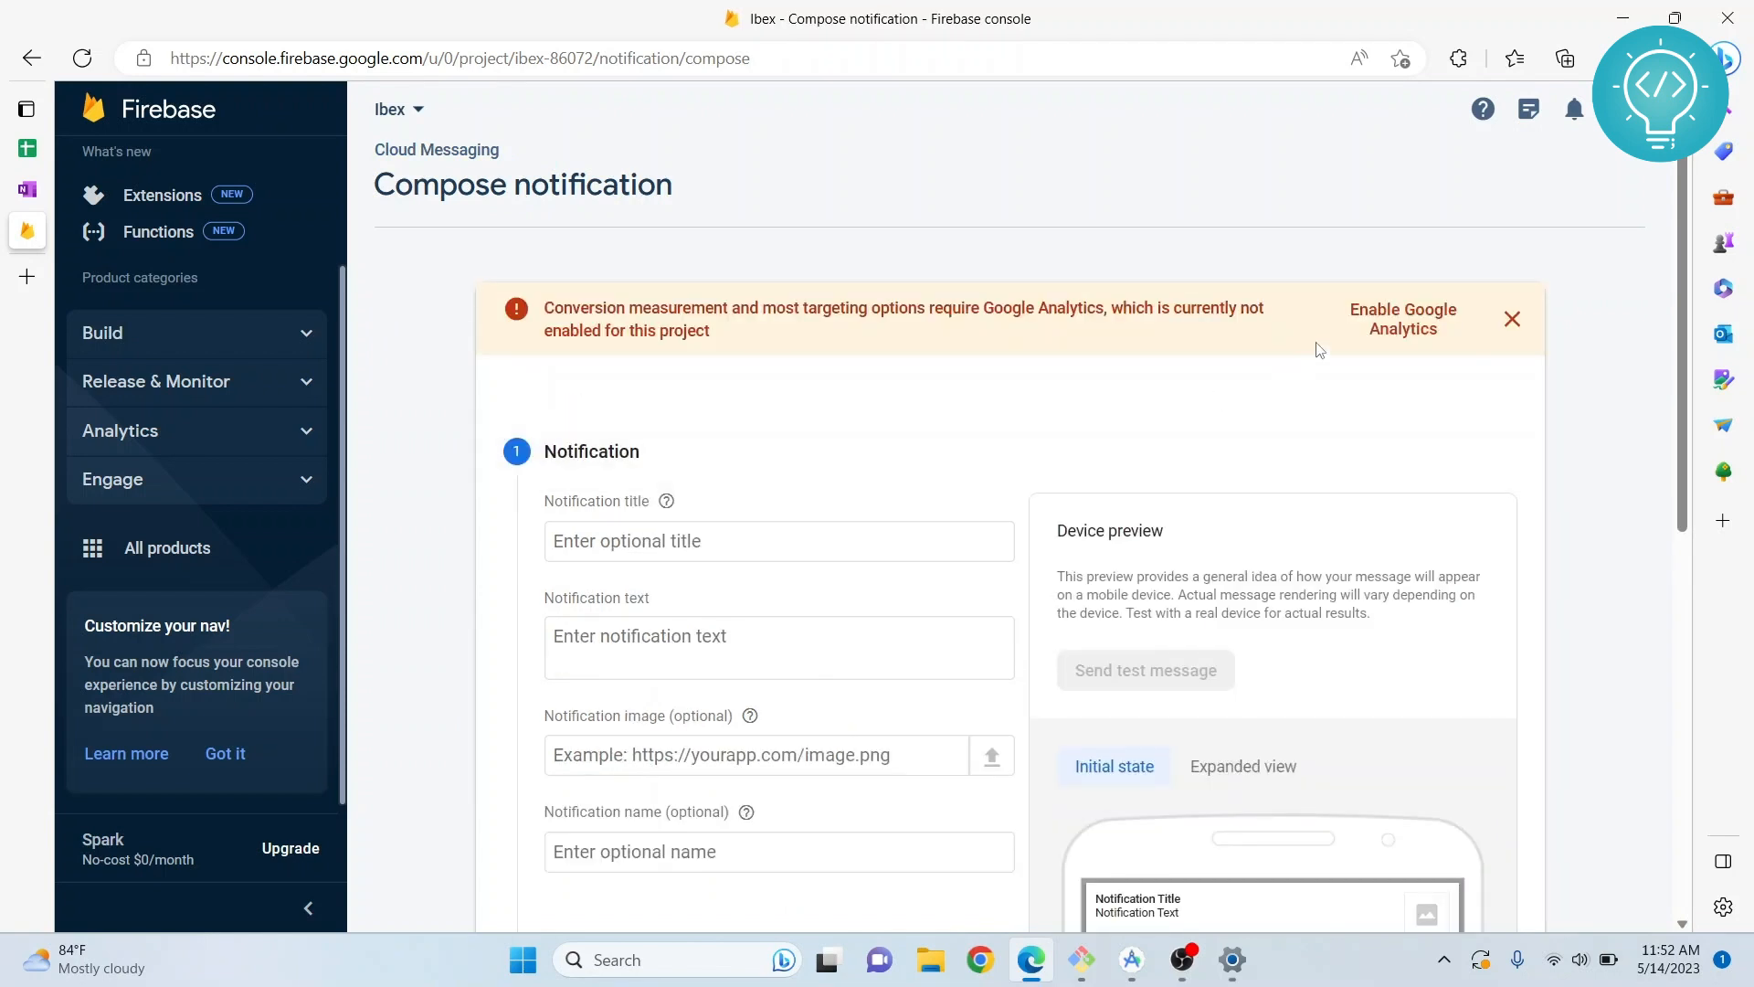
# - Enter 'TheCodeCity' as the notification title and 'This is a test' as its text
pyautogui.click(1511, 318)
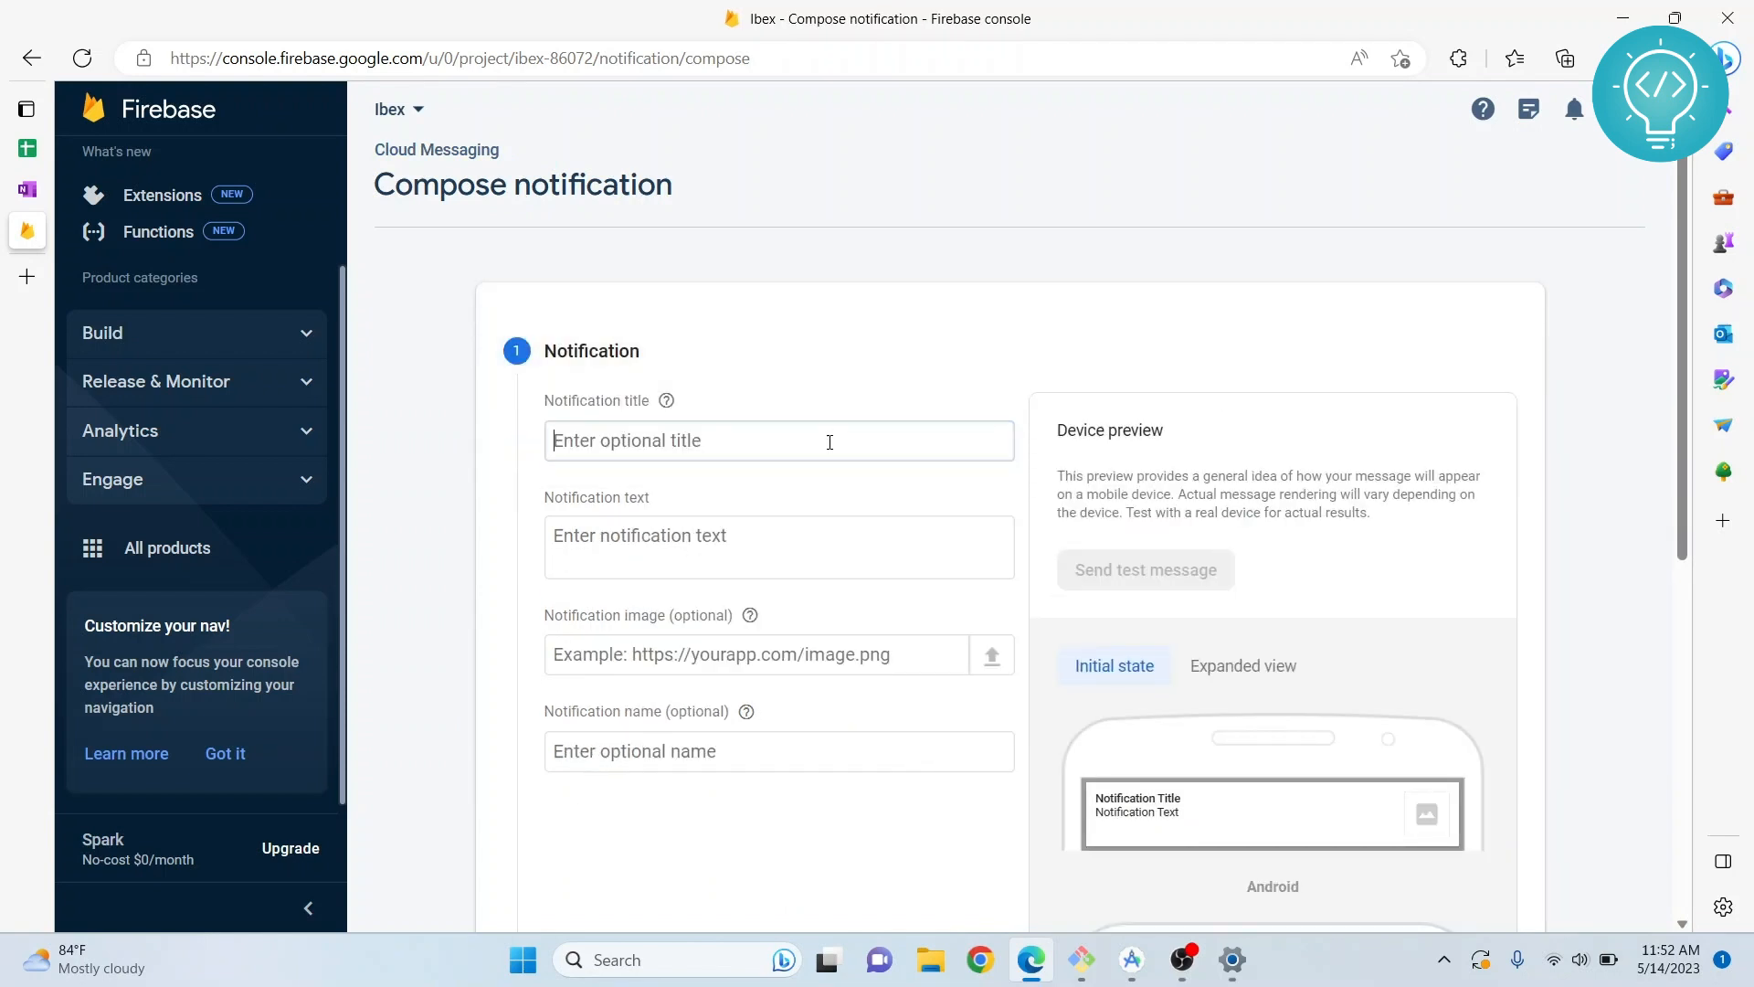
pyautogui.write('TheCode')
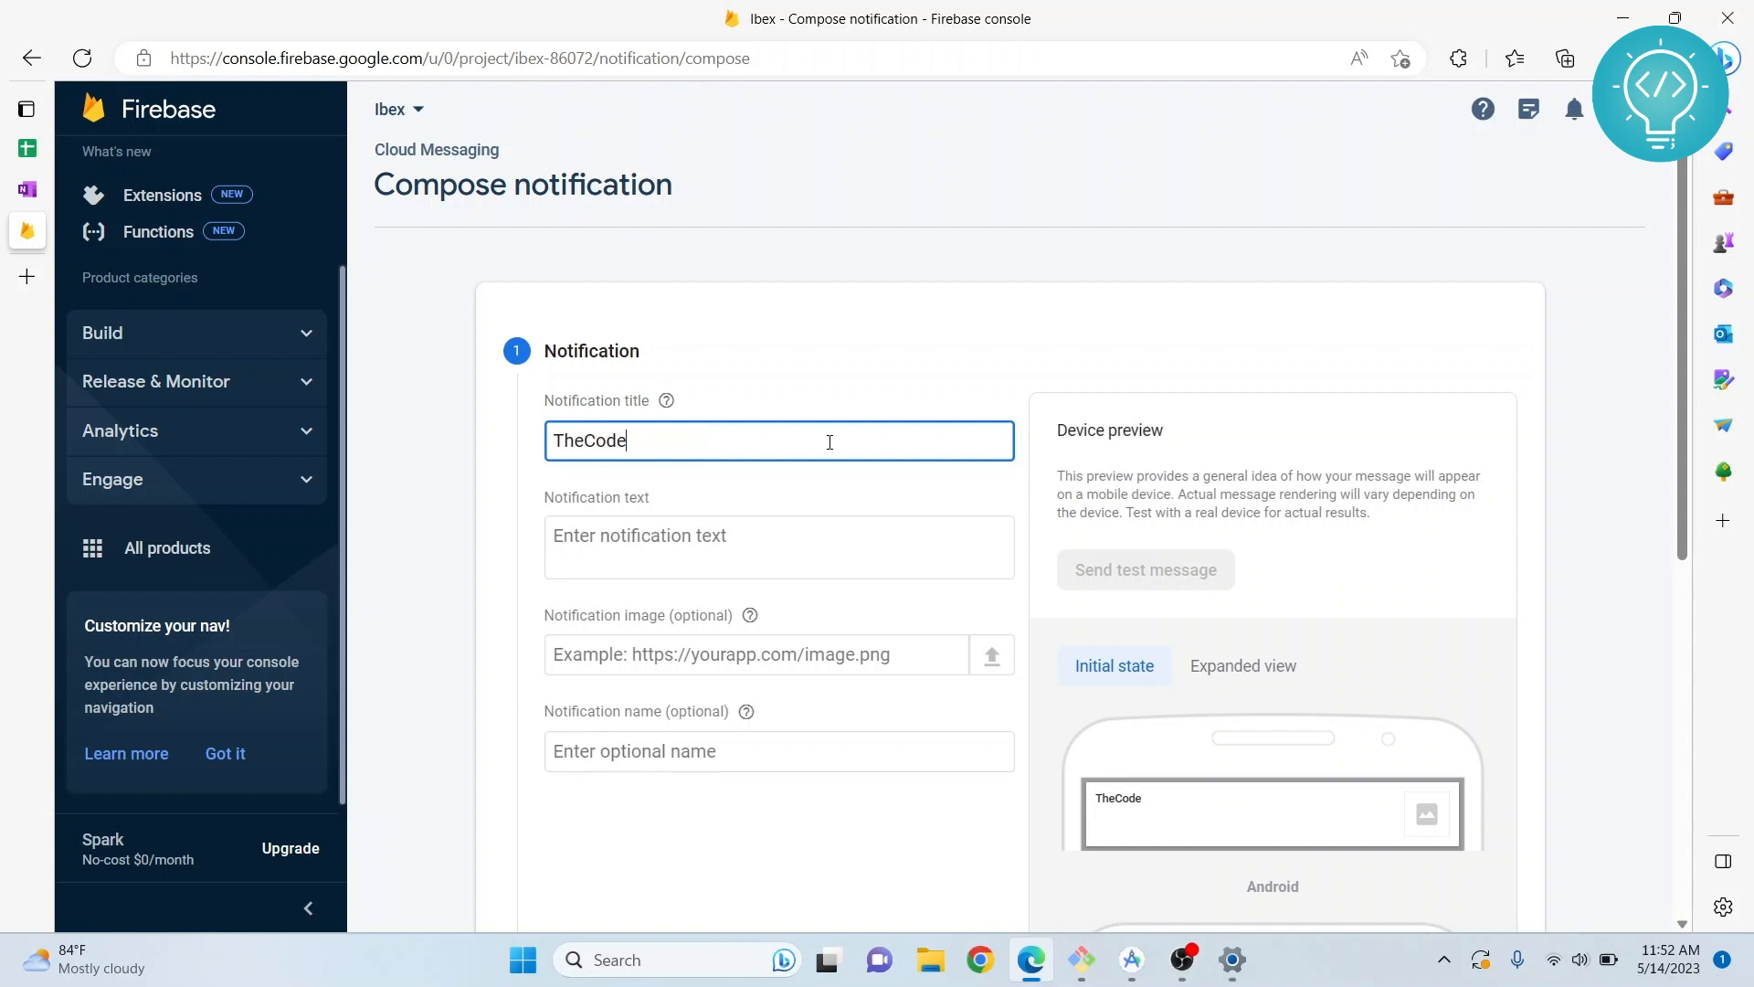
pyautogui.write('This is')
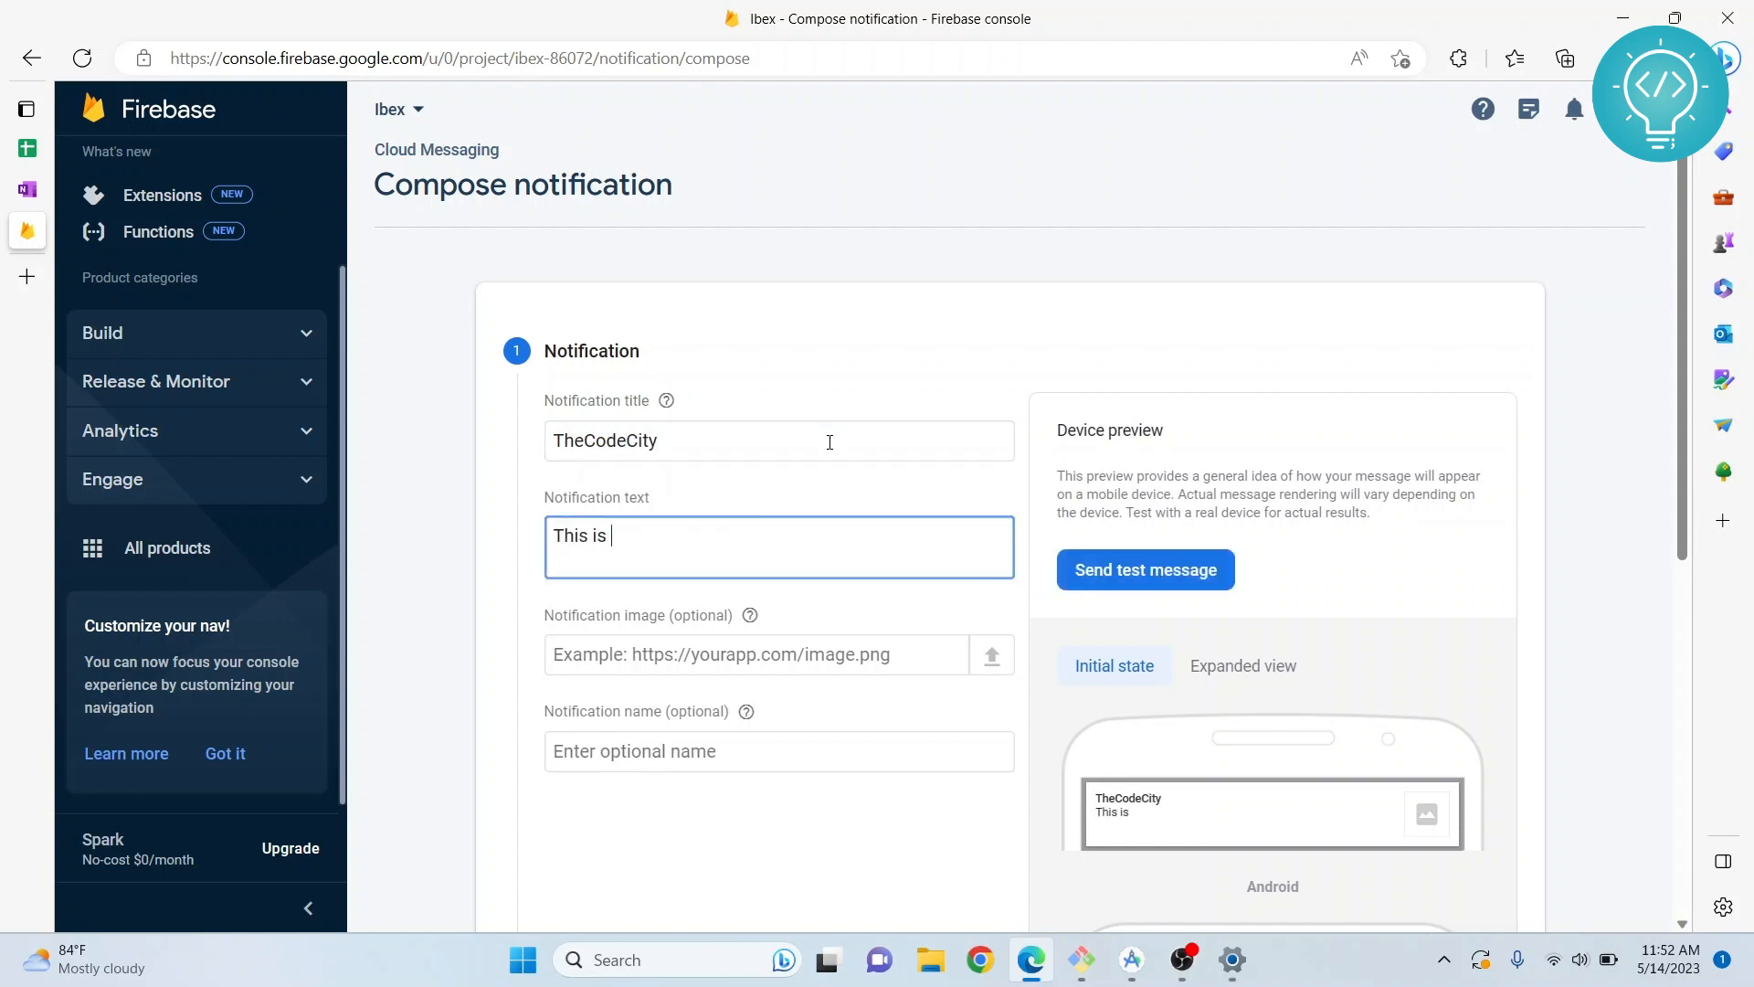
pyautogui.write('a test')
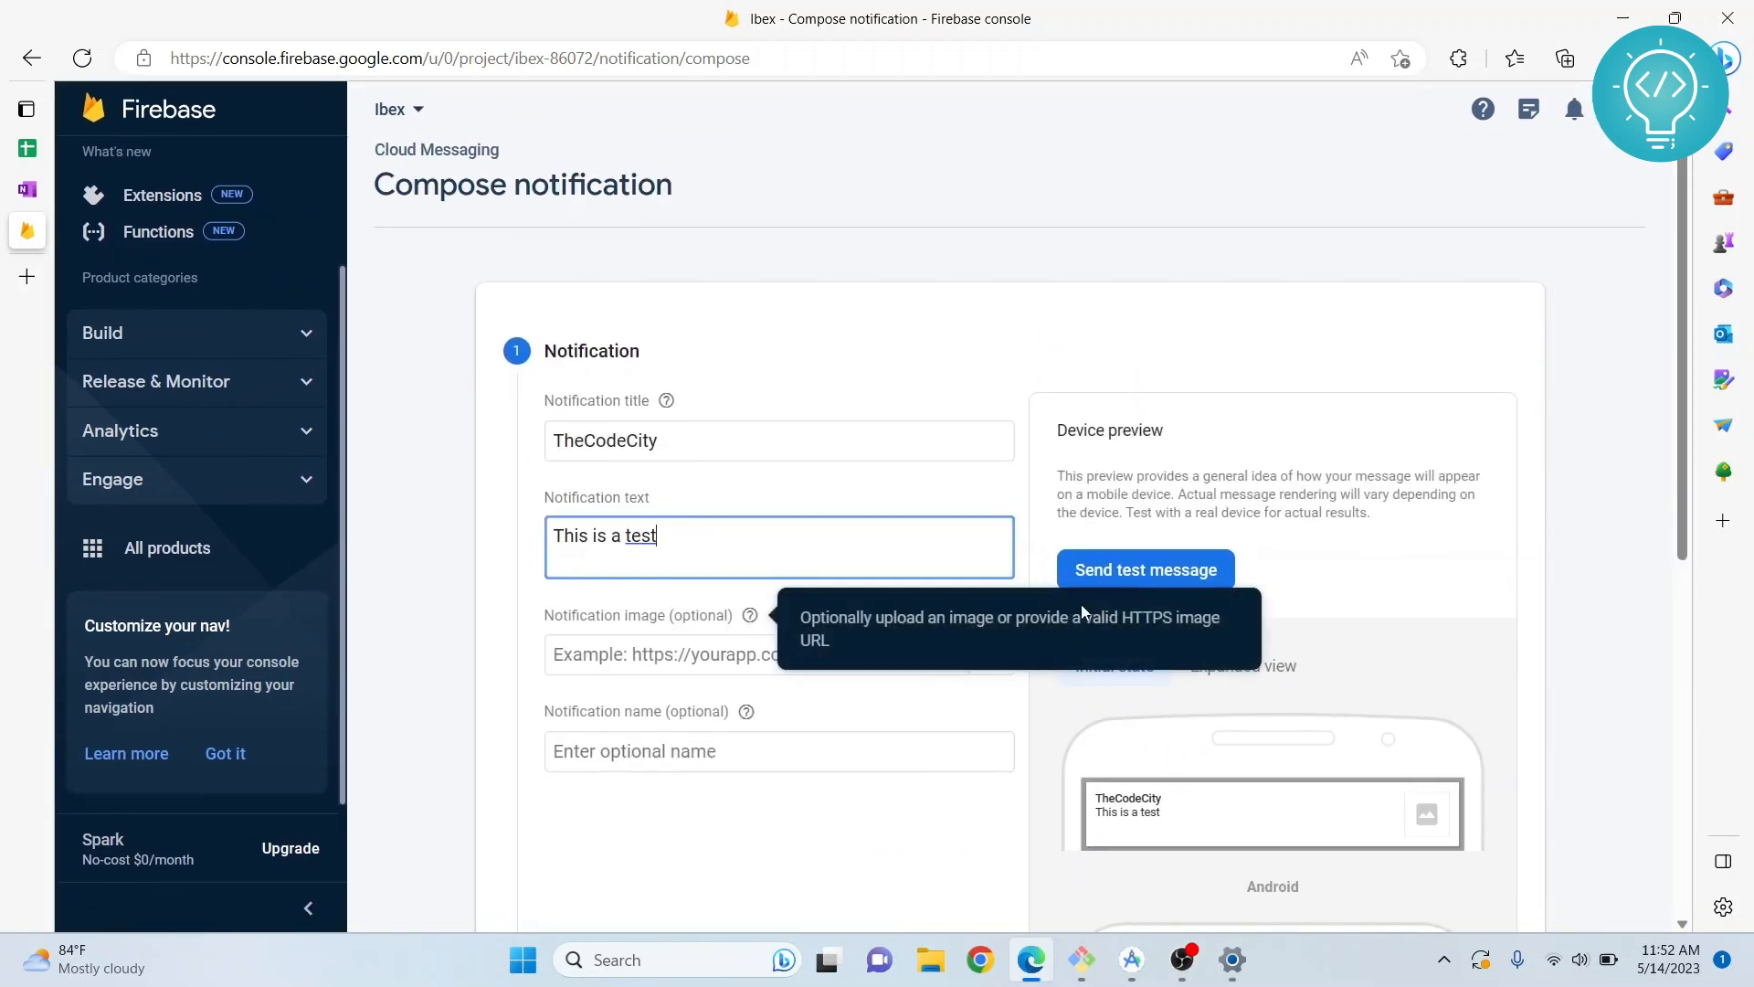
# - Send a test message to the device with the pasted FCM registration token
pyautogui.click(1144, 570)
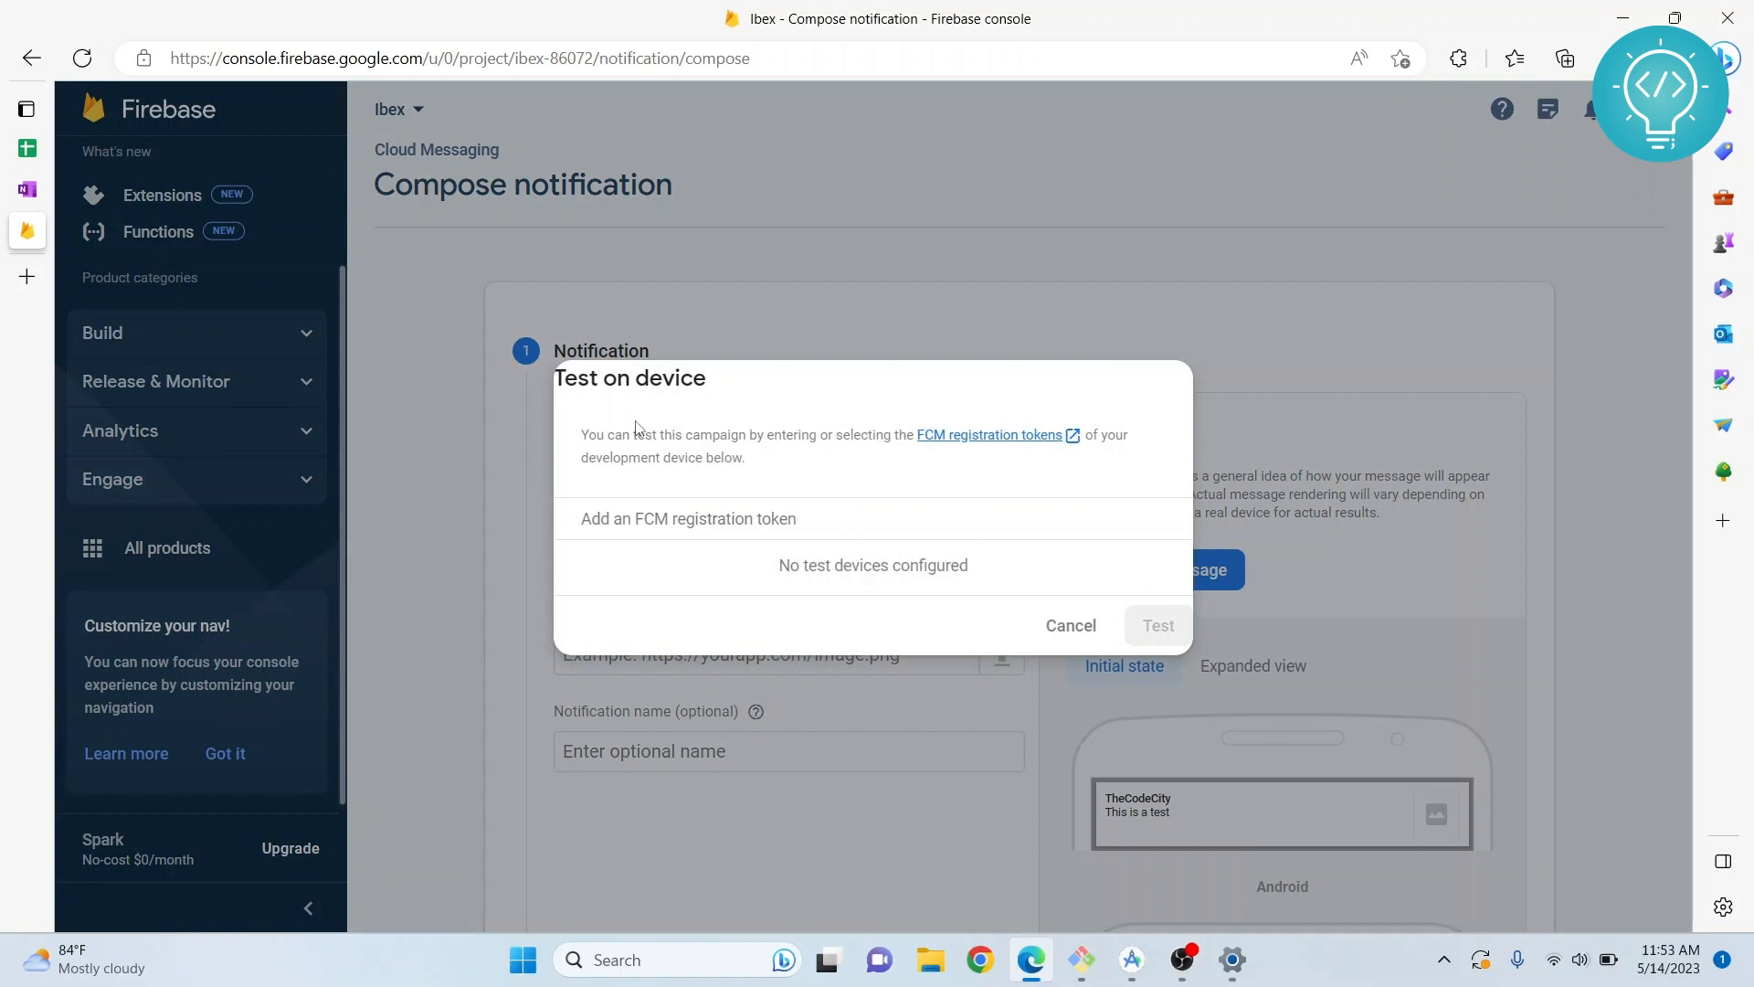
pyautogui.moveTo(1005, 449)
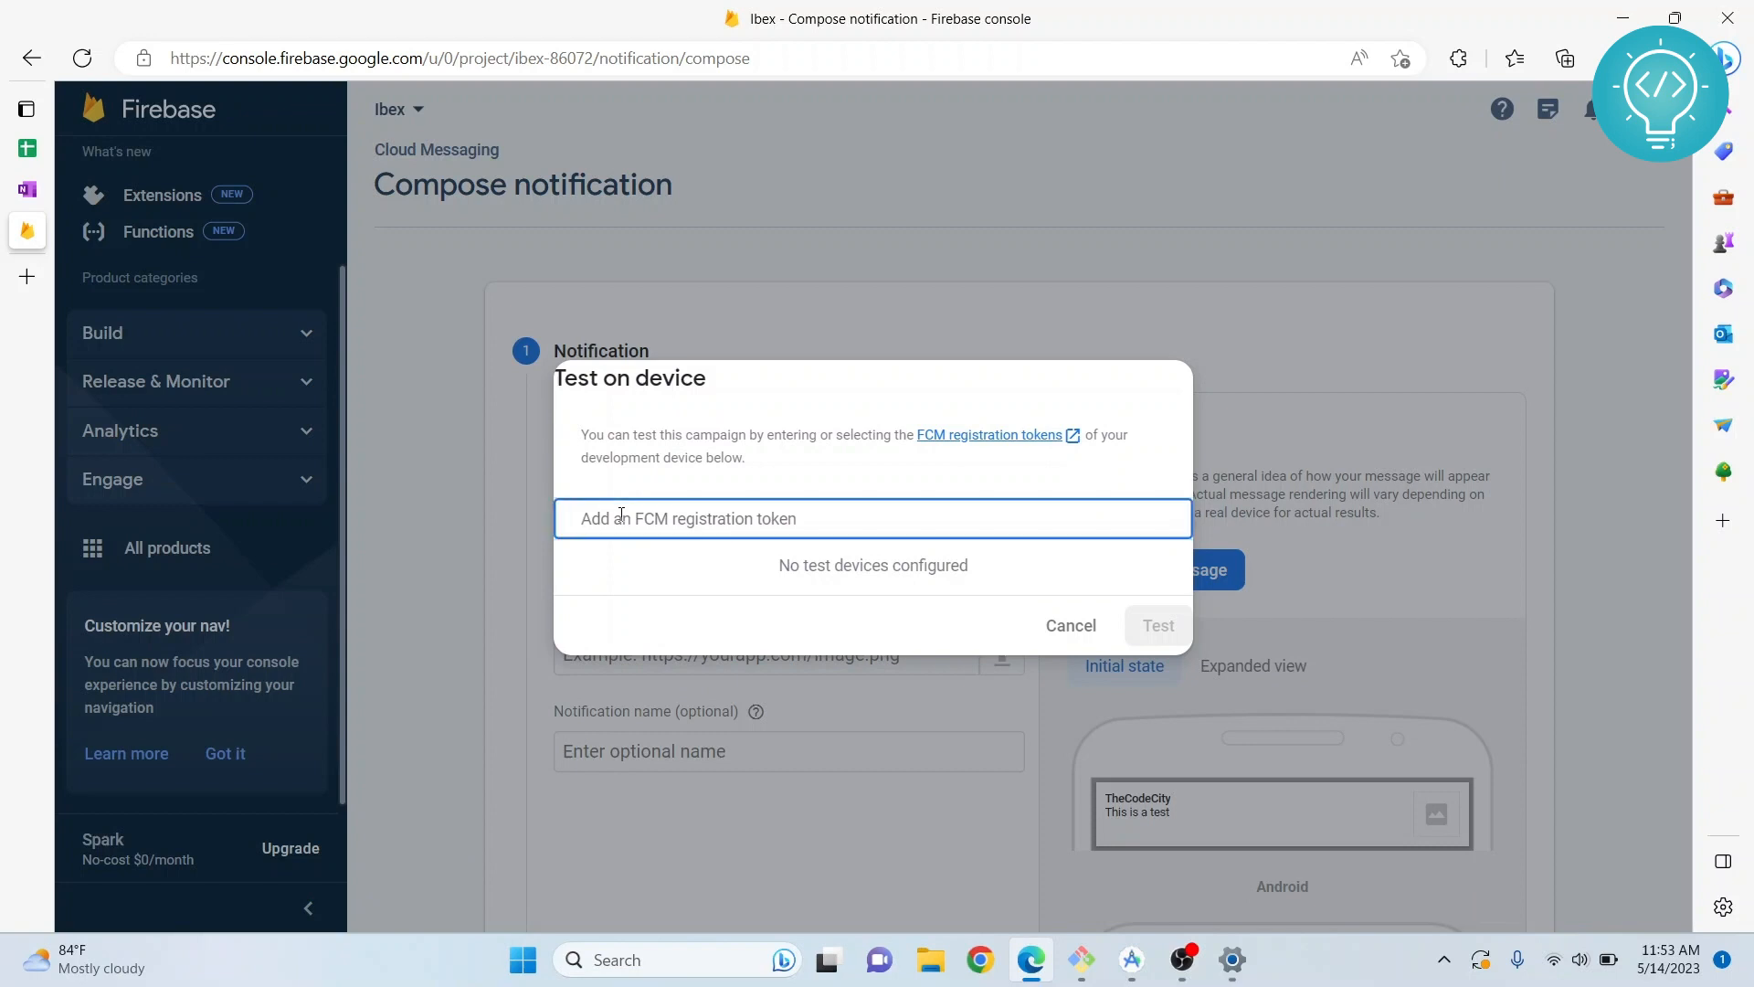
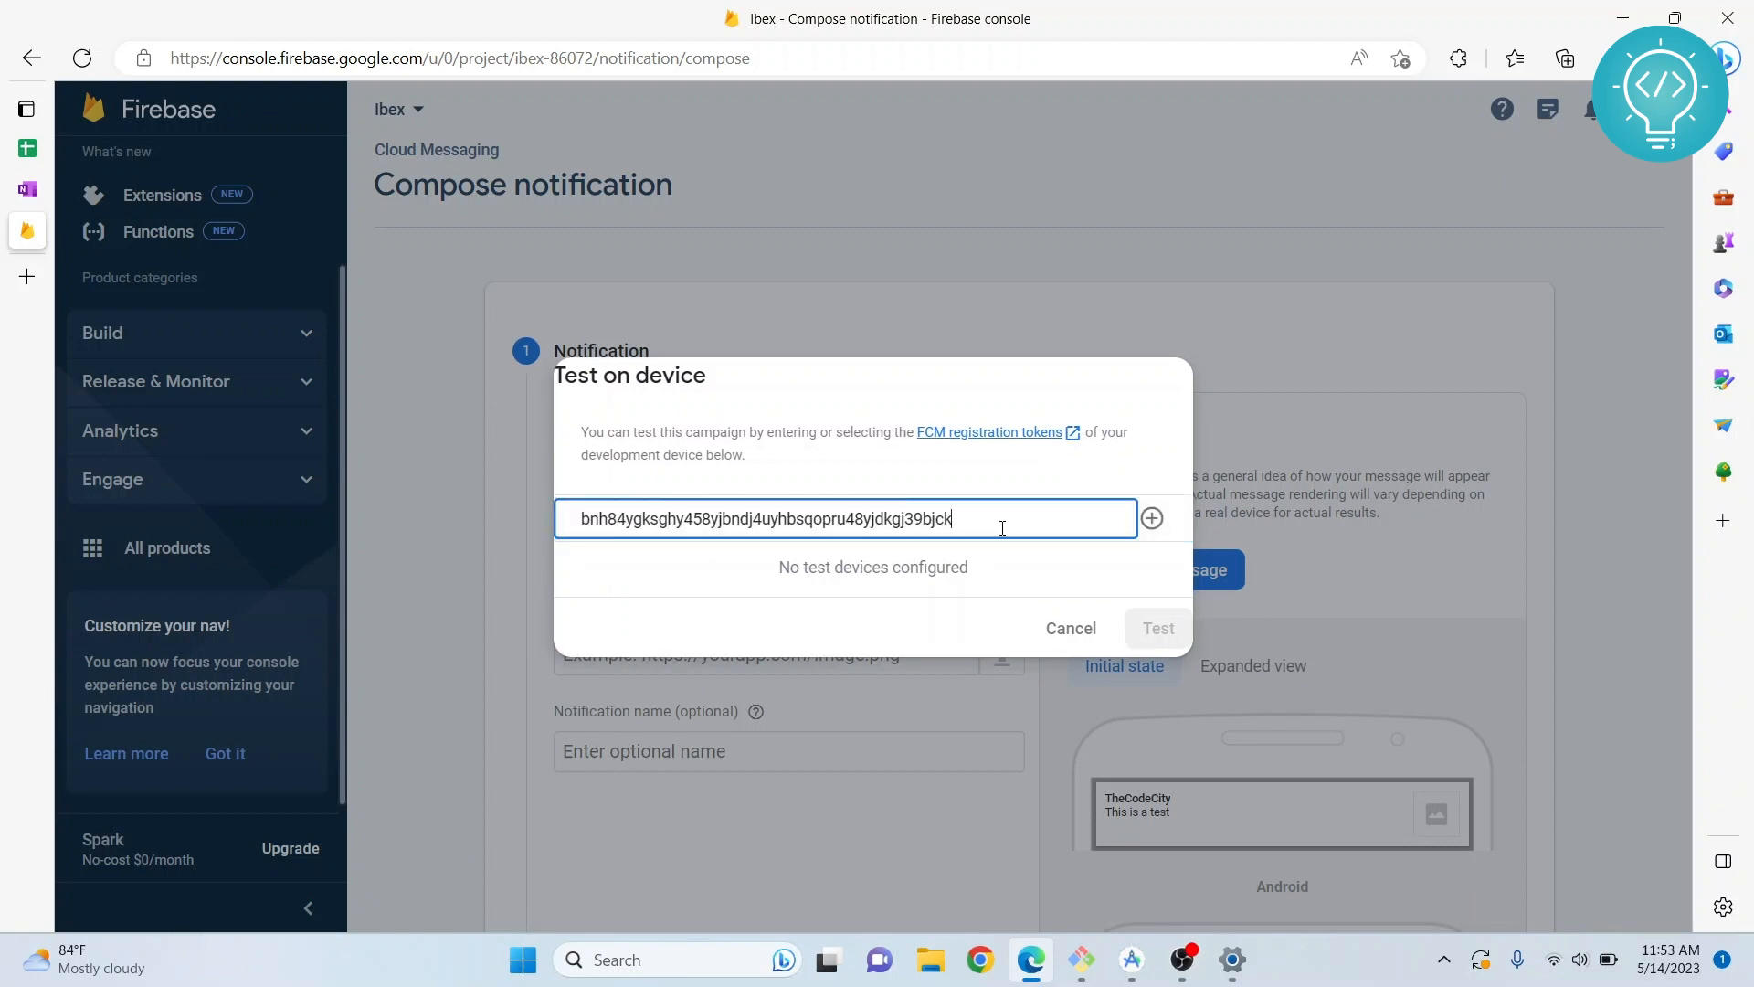
pyautogui.click(1150, 518)
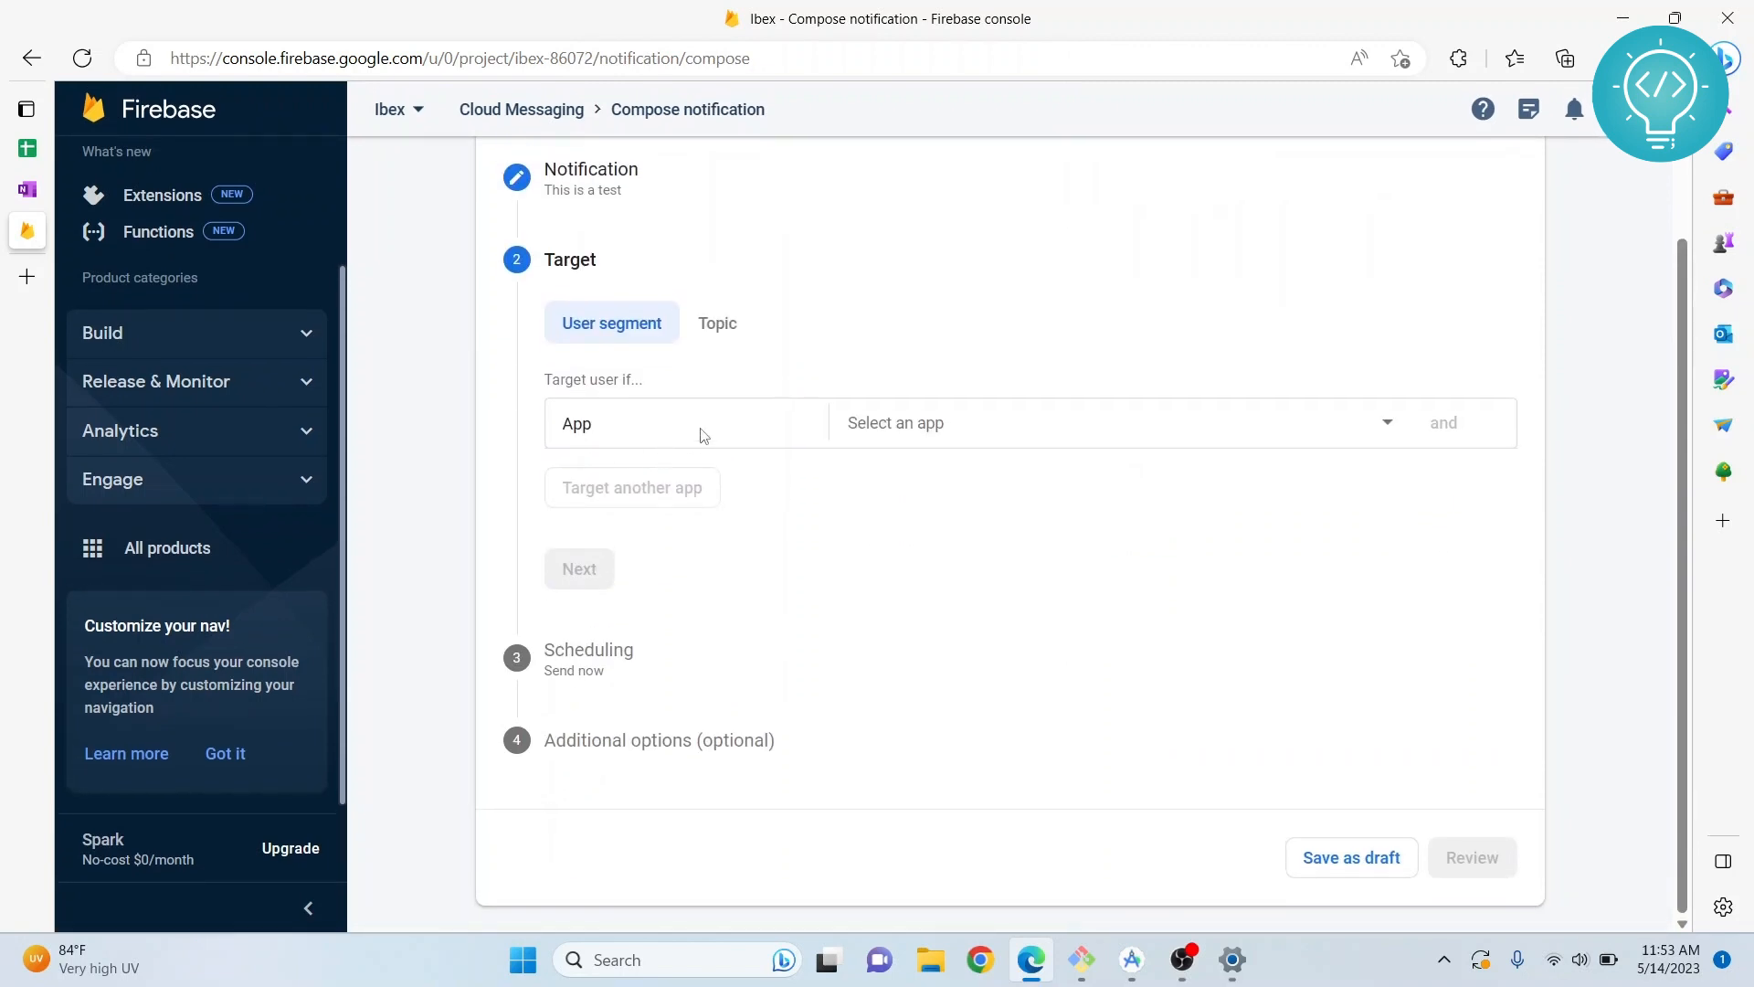
# - Target users of the vysh.ibex app and move down to the additional options before review
pyautogui.click(1119, 422)
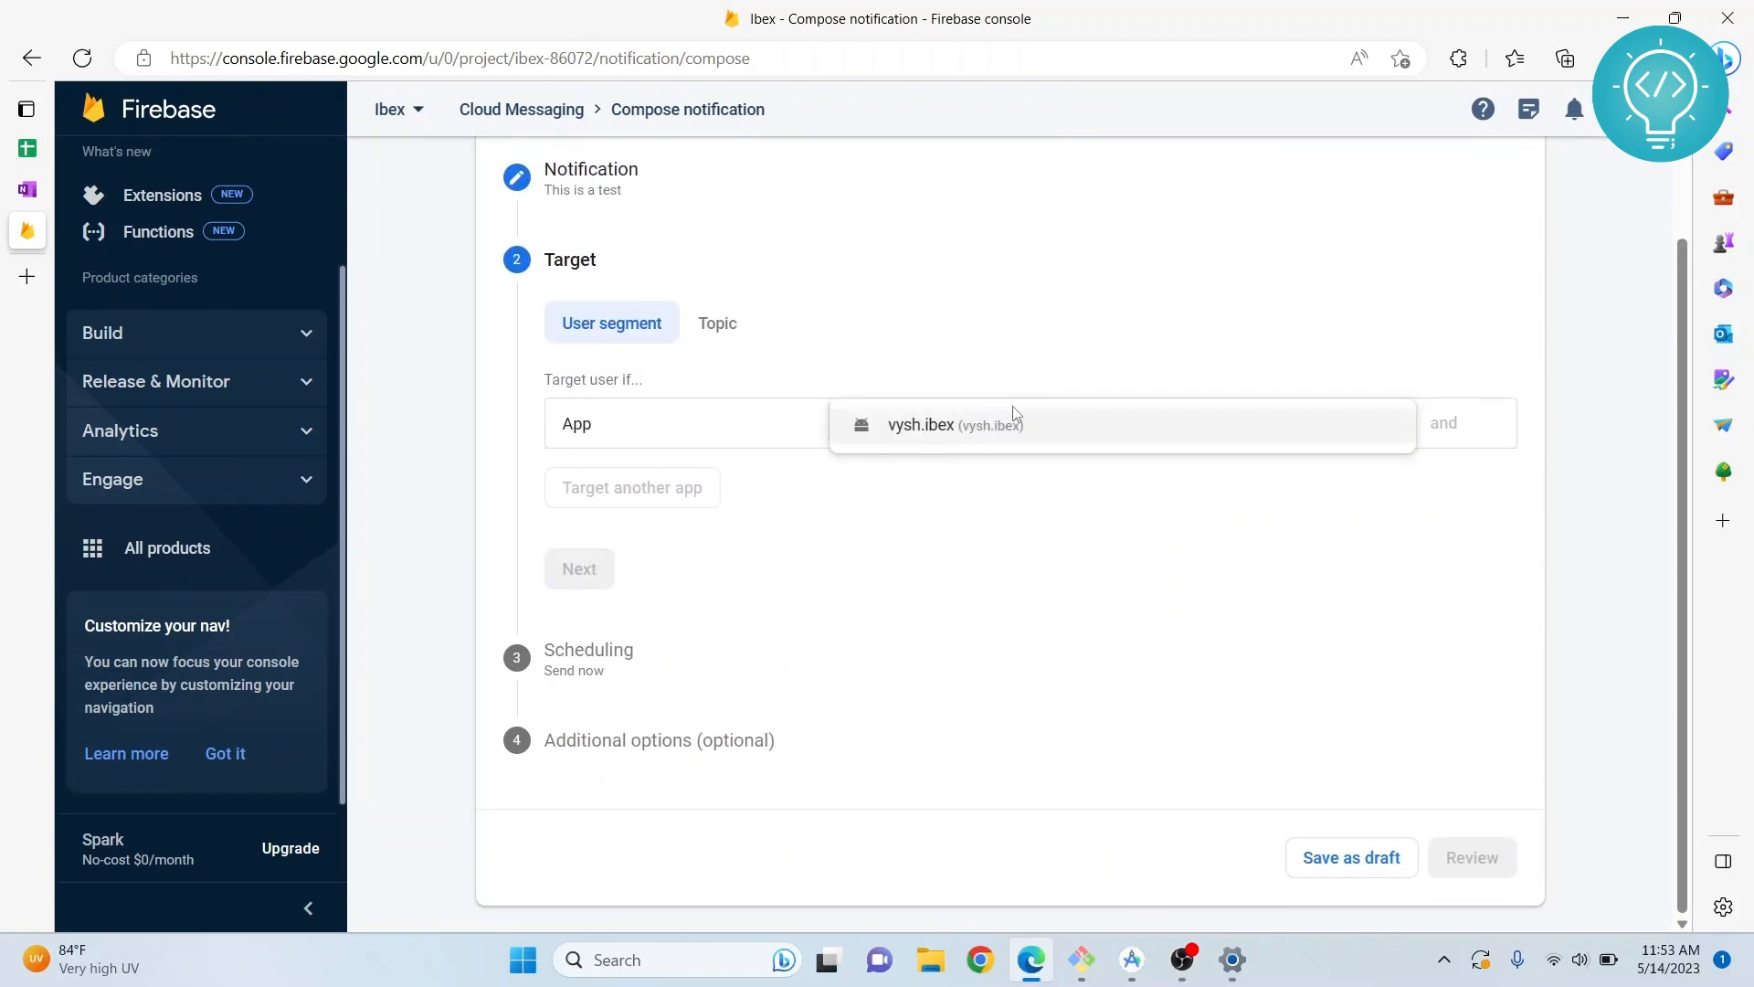
pyautogui.click(920, 424)
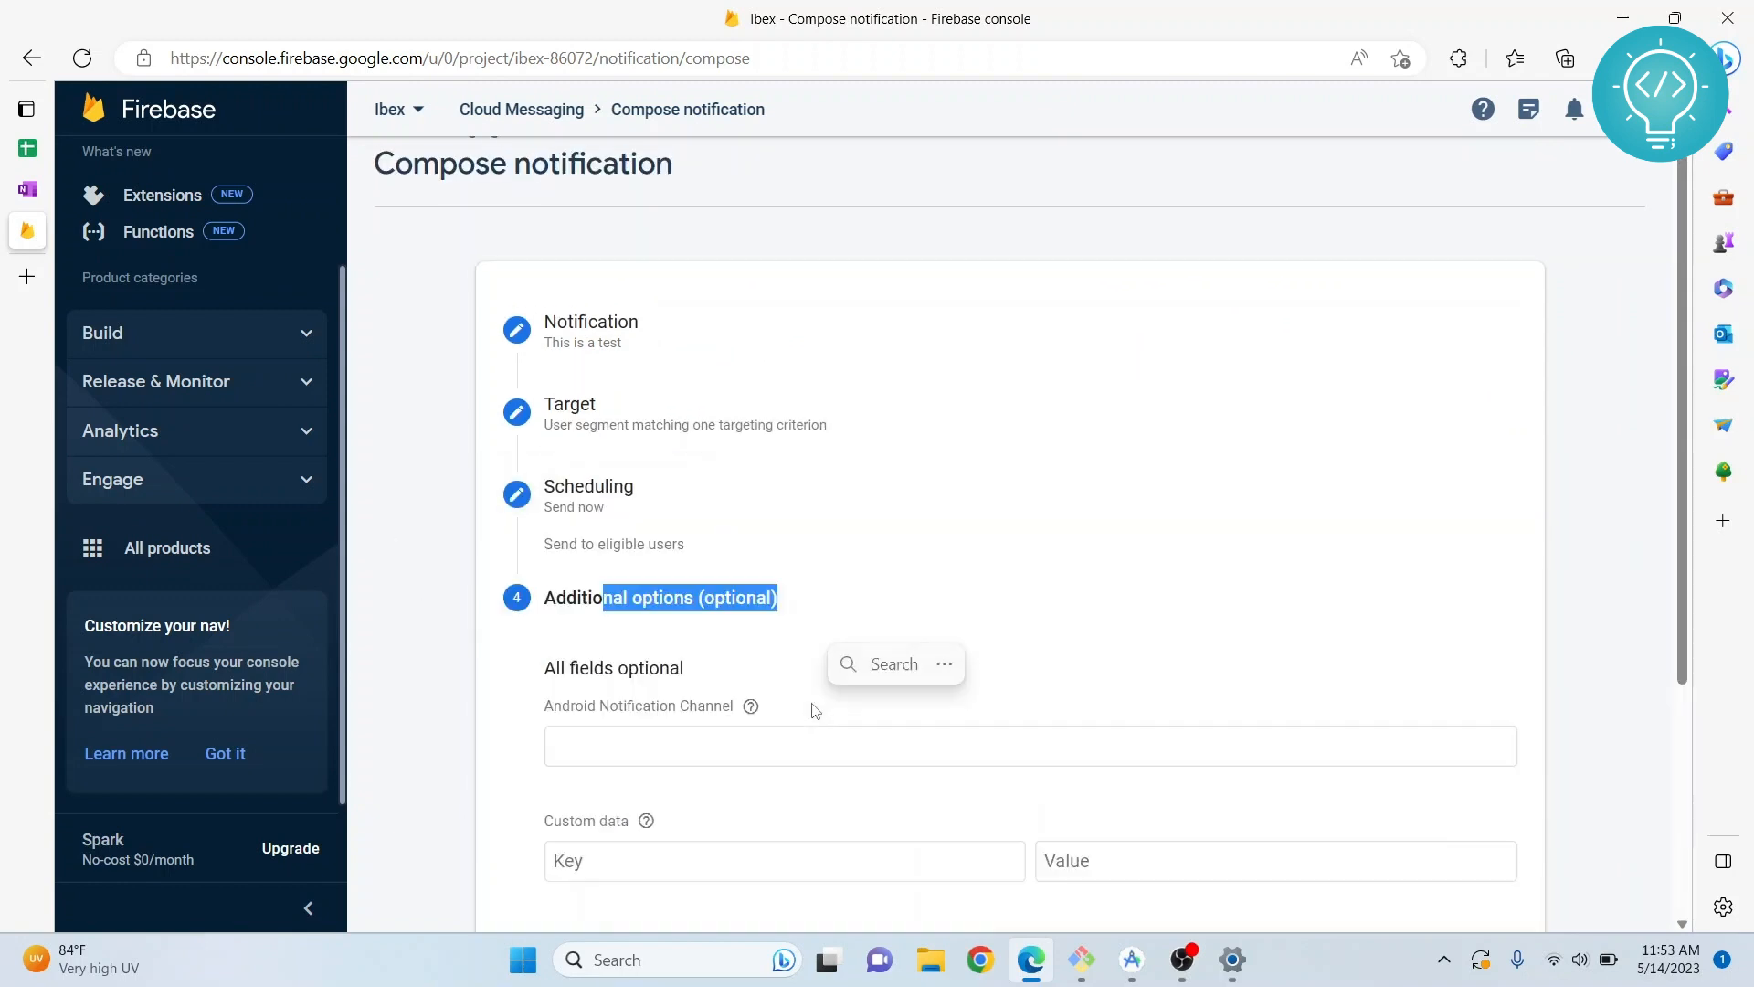
pyautogui.scroll(-3)
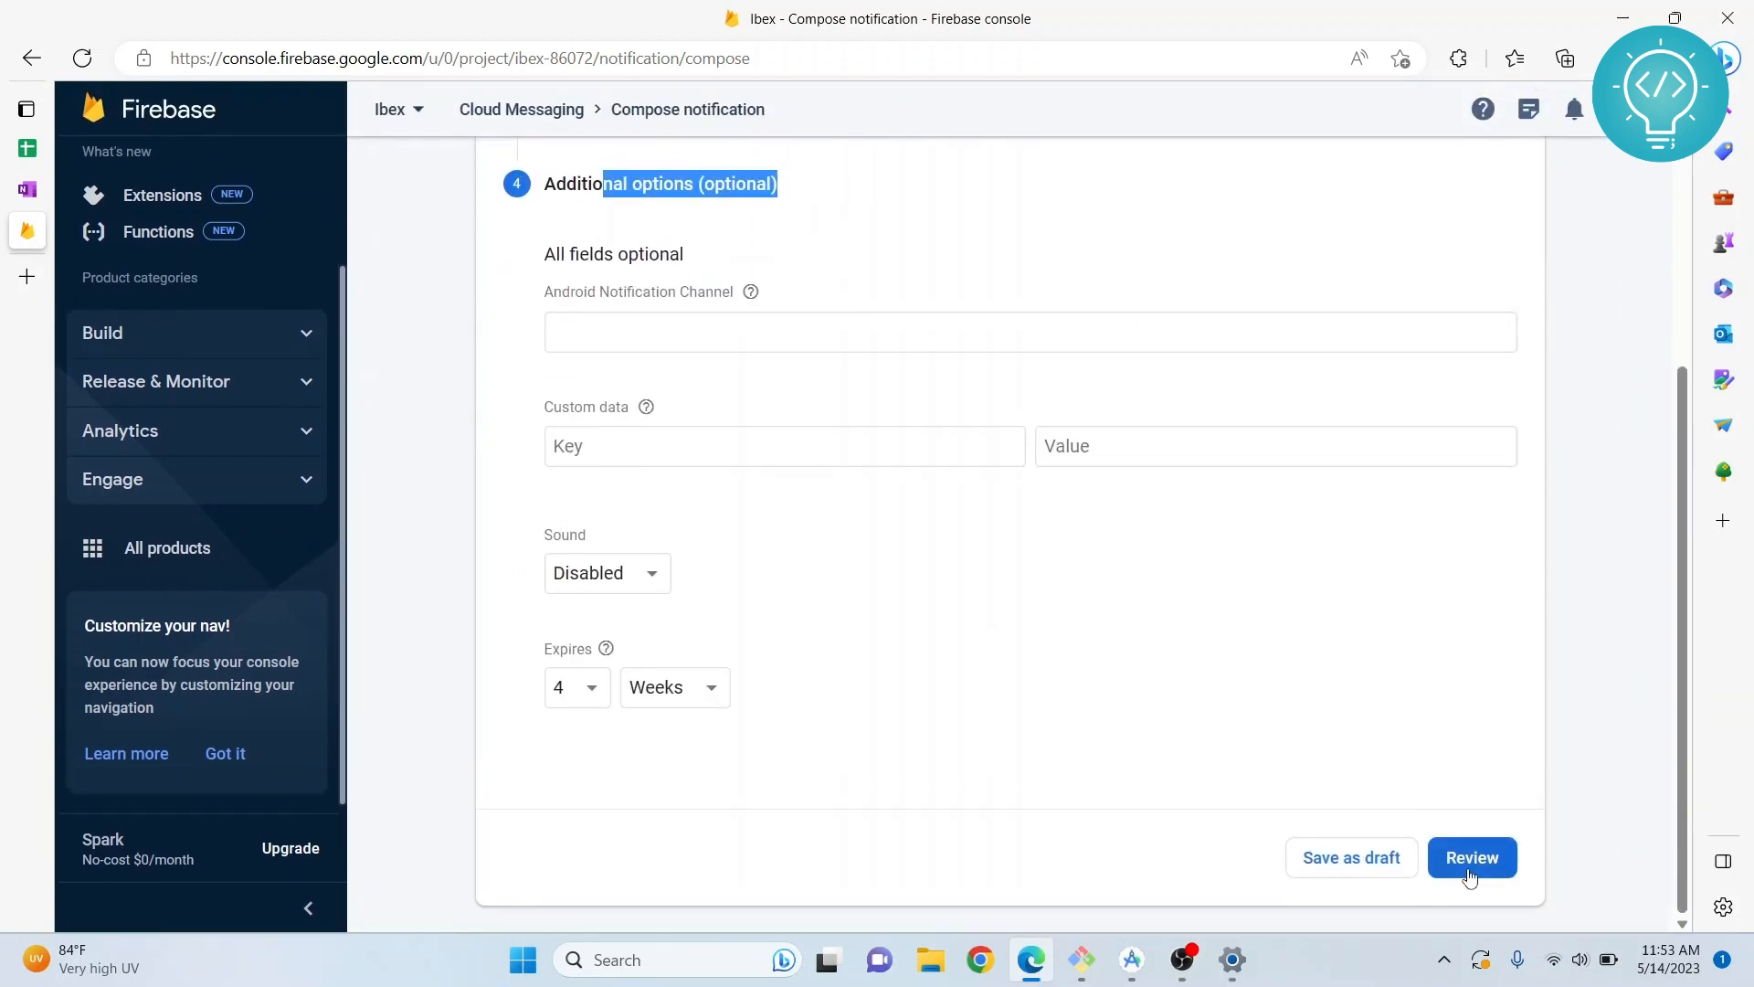